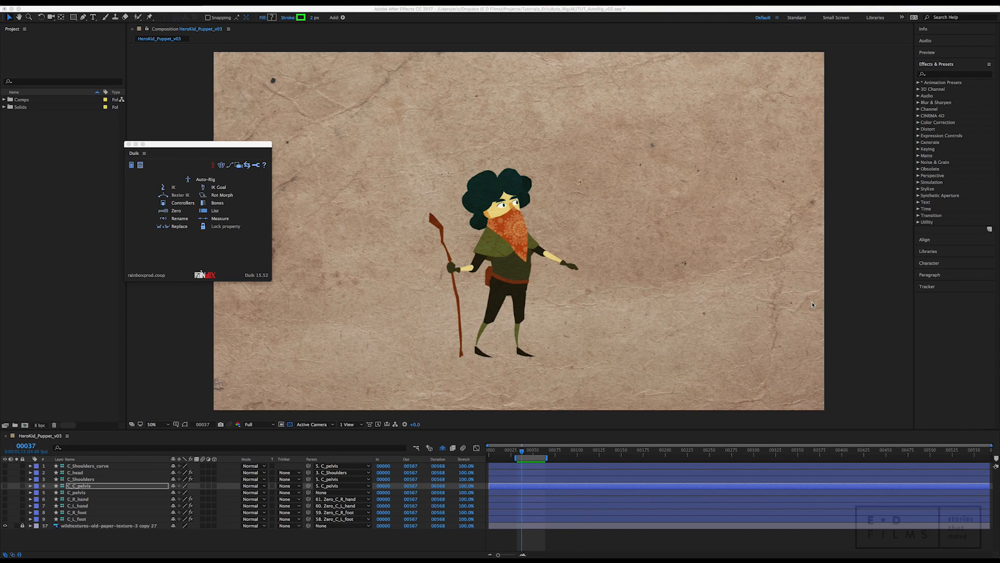
mouse_move(426, 249)
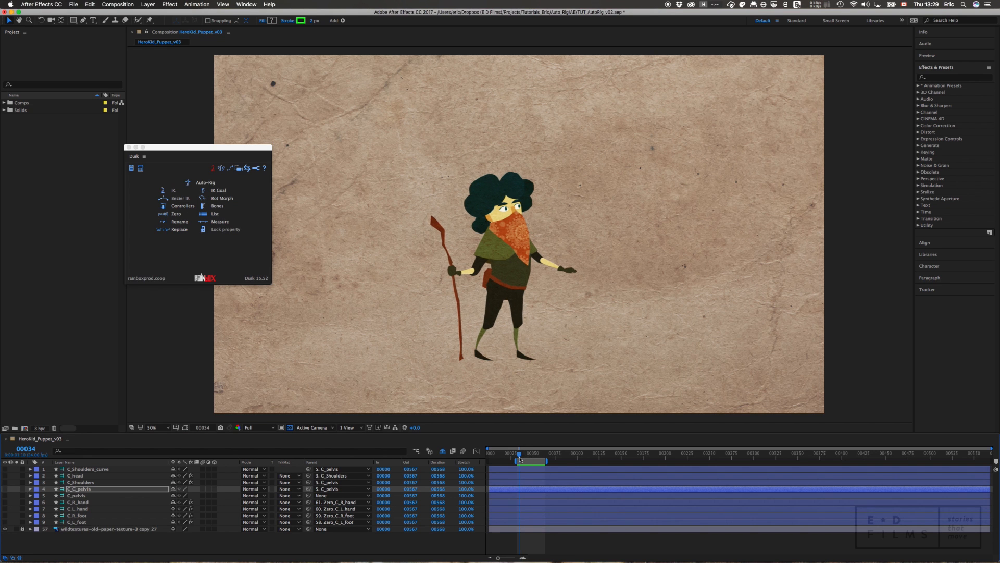
Scrub the timeline back and forth to preview the rigged puppet's motion.
drag(519, 461, 529, 460)
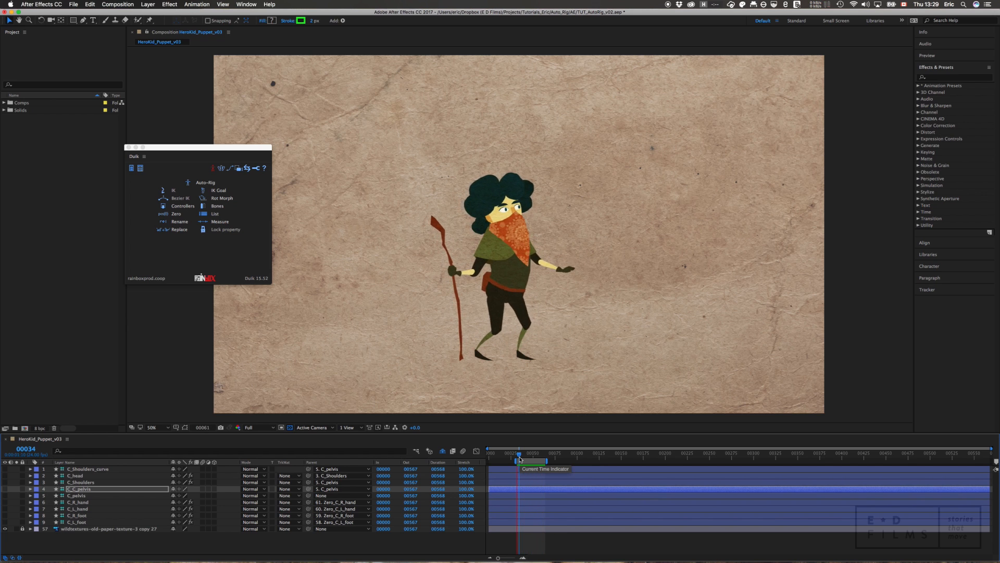
drag(526, 452, 518, 453)
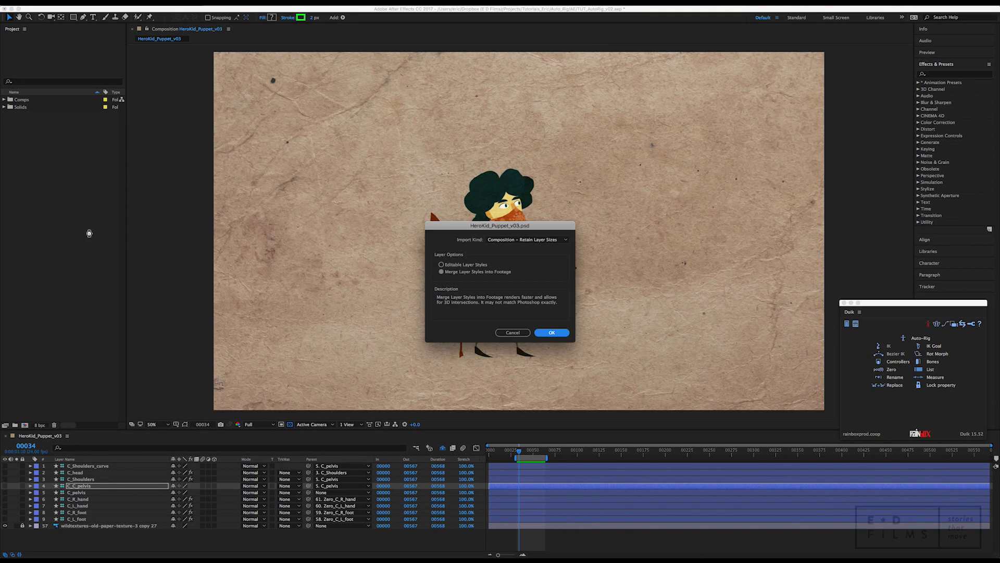
Import the PSD as Composition – Retain Layer Sizes with Editable Layer Styles.
click(523, 239)
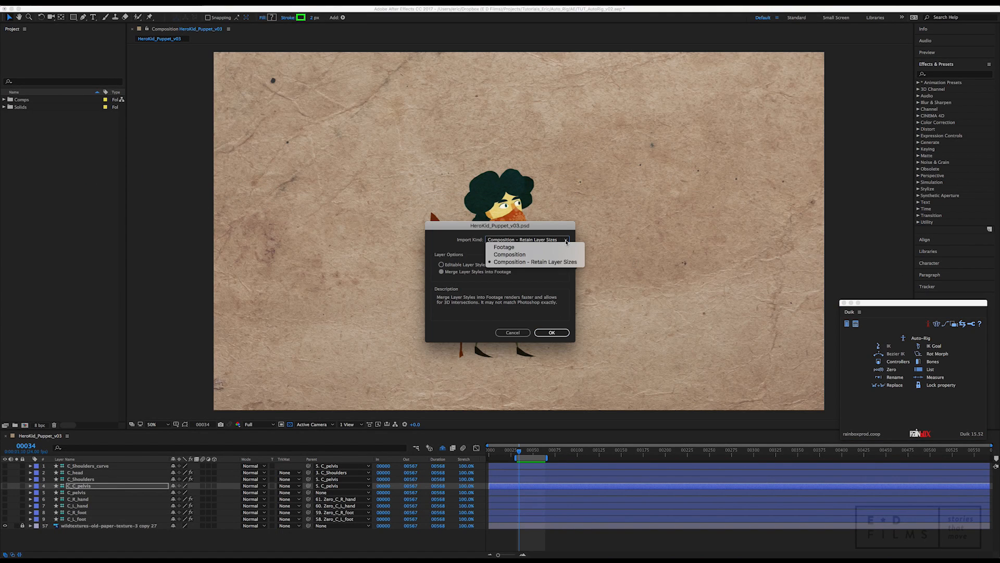
click(534, 261)
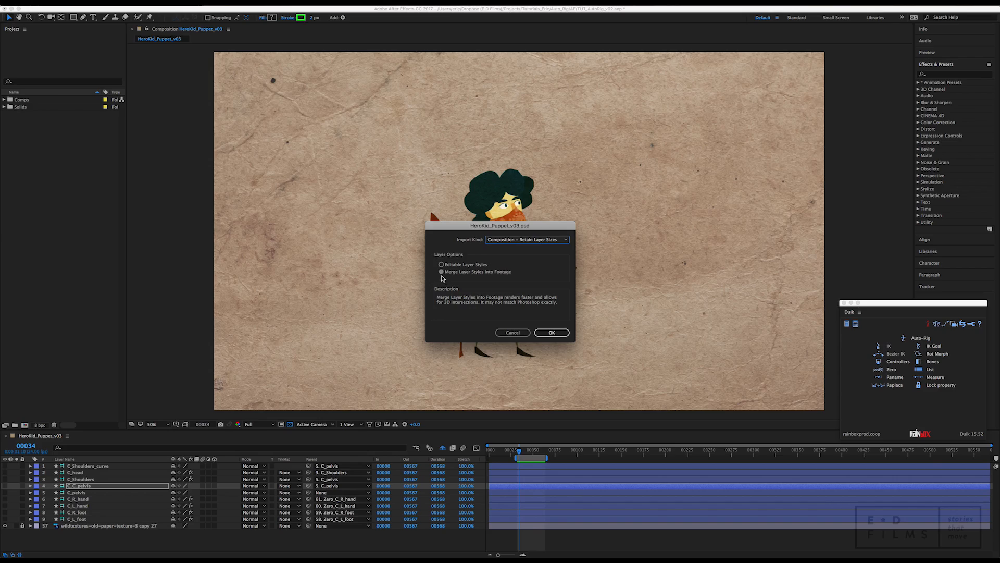
click(441, 265)
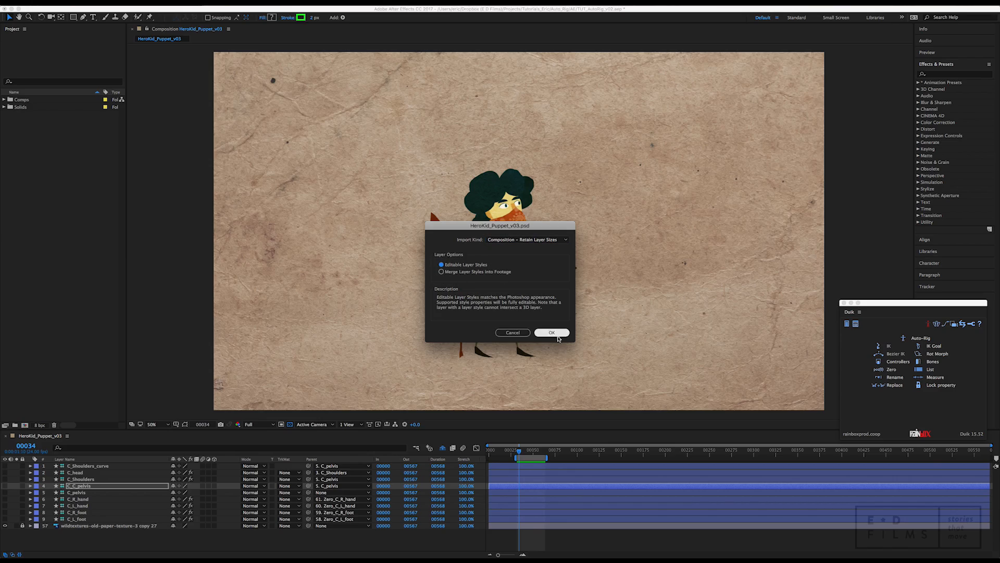
click(551, 332)
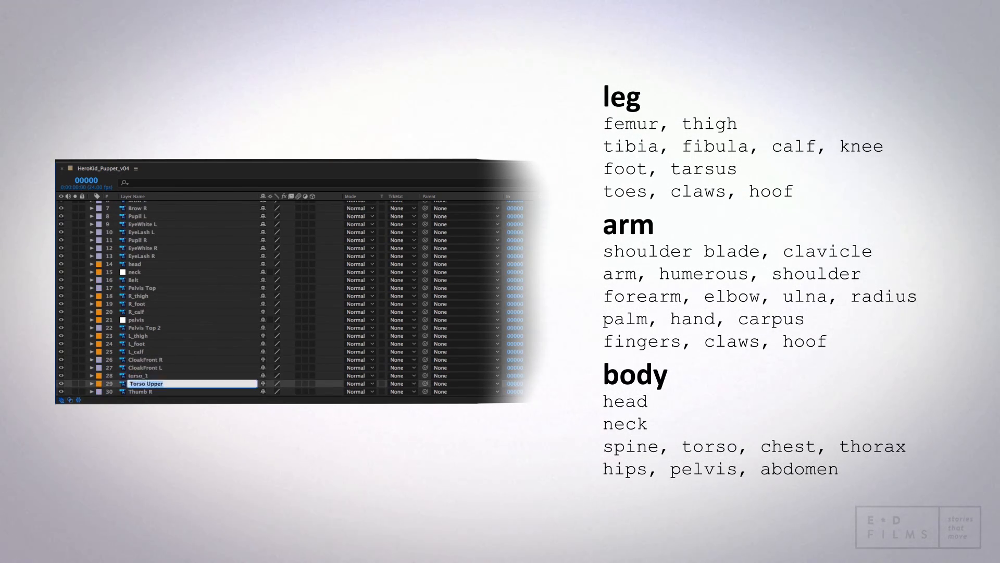
Name the upper torso layer torso_2 and scroll down the layer list.
text(torso_2)
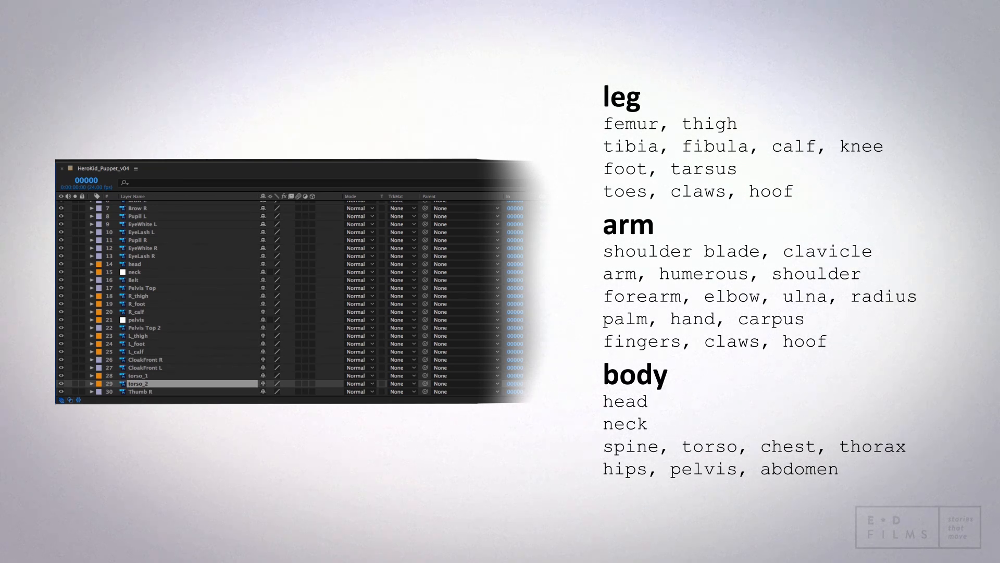
scroll(down, 3)
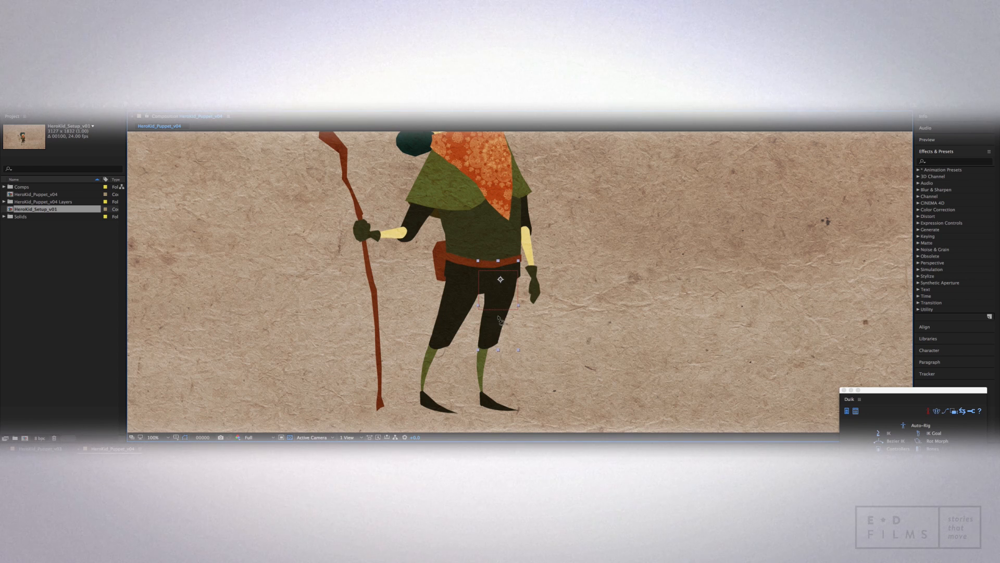
Switch to the Pan Behind (Anchor Point) tool for moving pivots onto joints.
key(y)
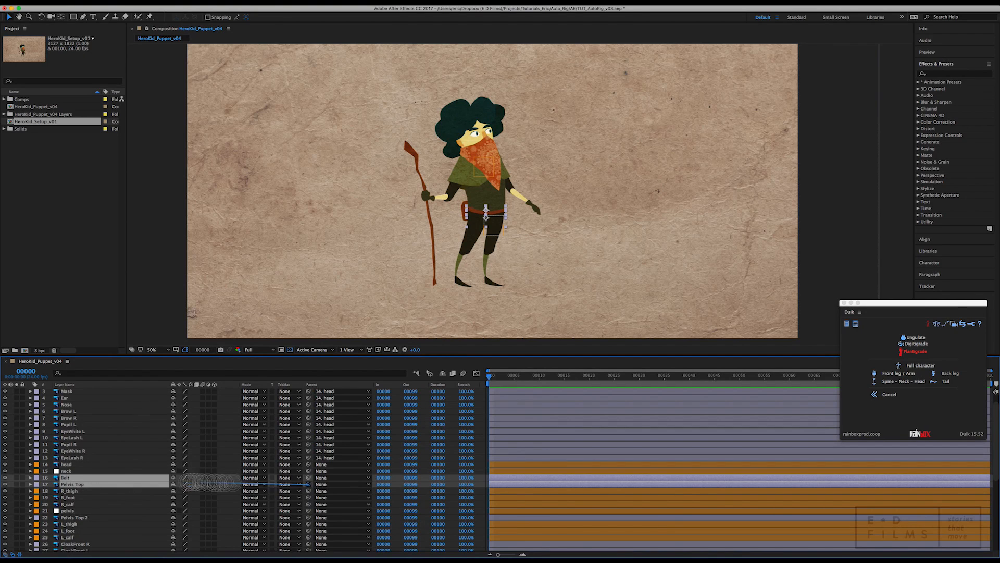
Scroll the Duik panel toward the plantigrade auto-rig options.
scroll(down, 3)
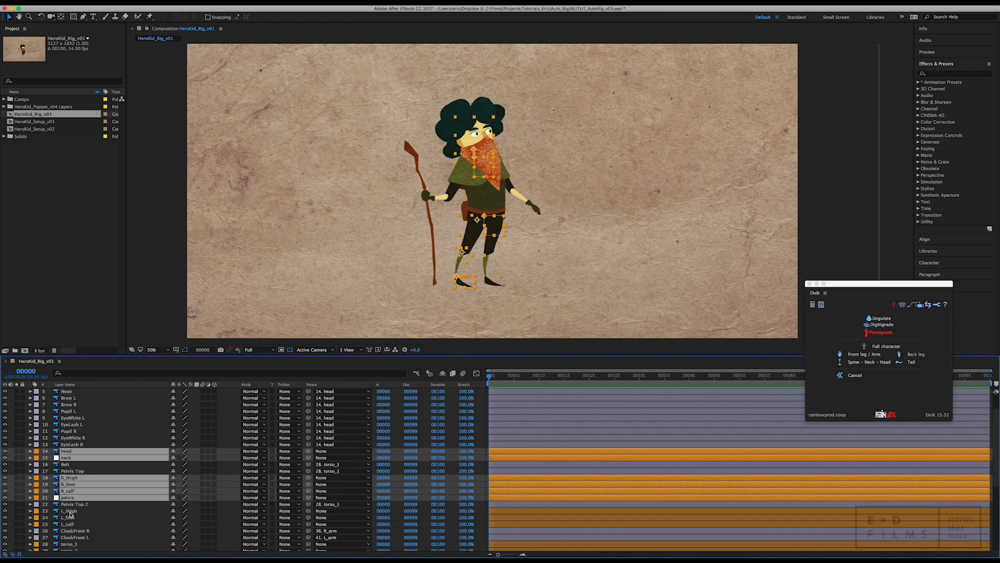
Scroll the HeroKid_Rig_v01 timeline to reach the limb, spine and head layers.
scroll(down, 3)
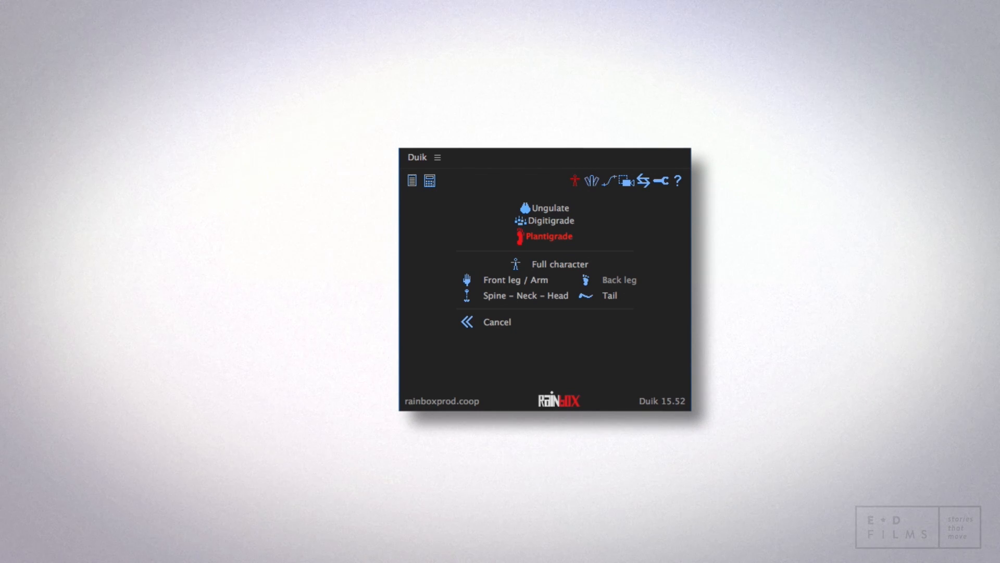
Run Full character auto-rig, confirming the leg, arm and spine layer dialogs.
click(619, 279)
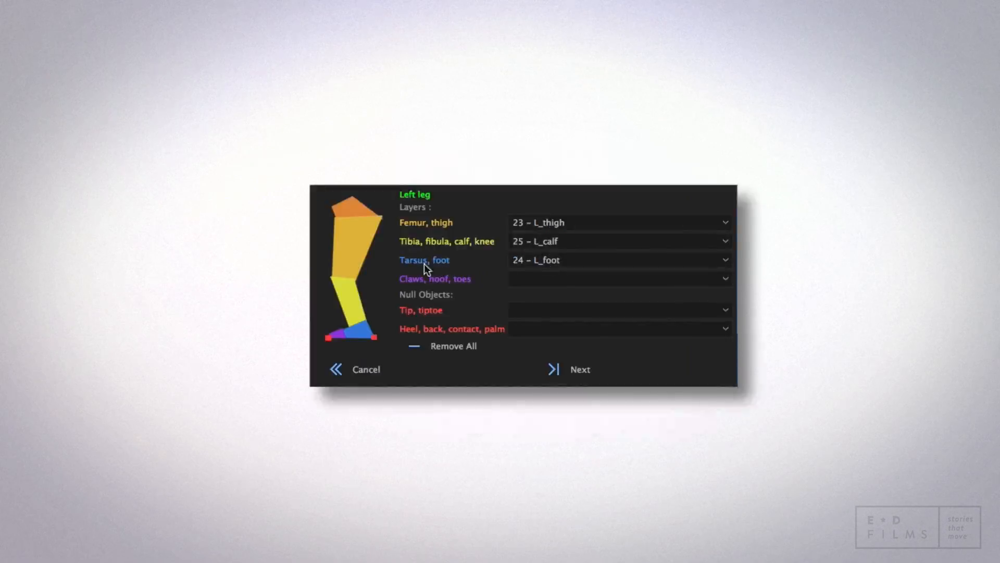
mouse_move(455, 283)
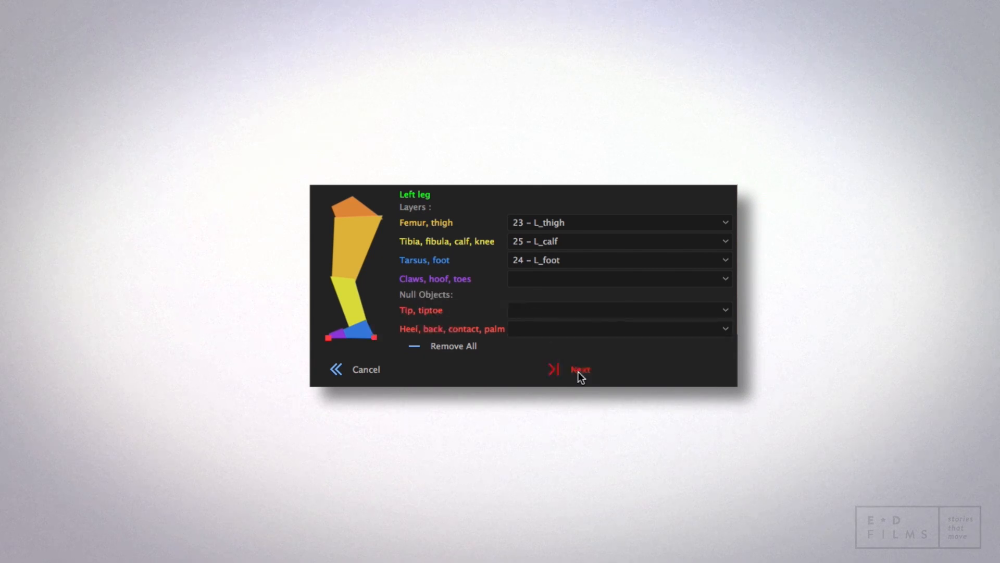
click(579, 369)
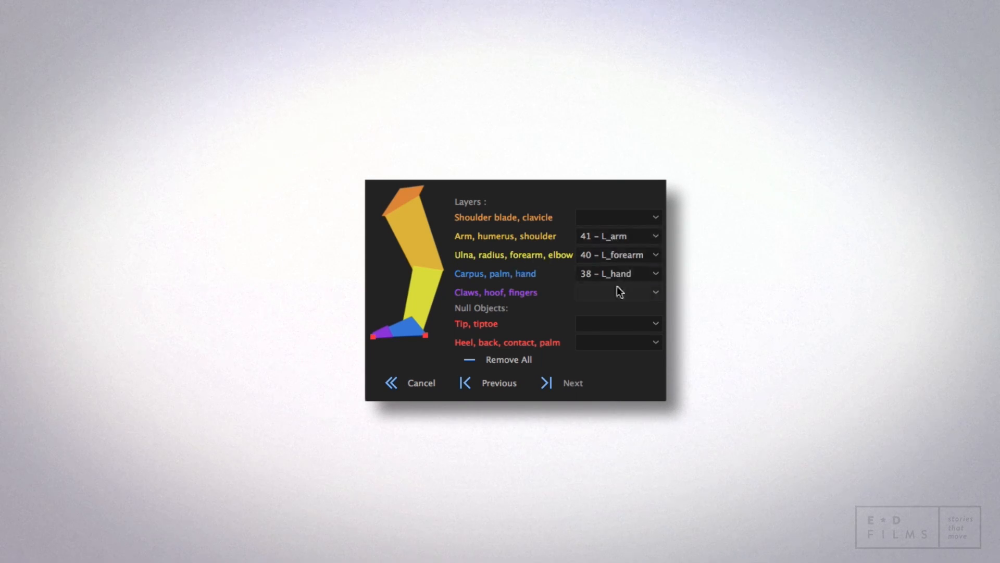
mouse_move(600, 292)
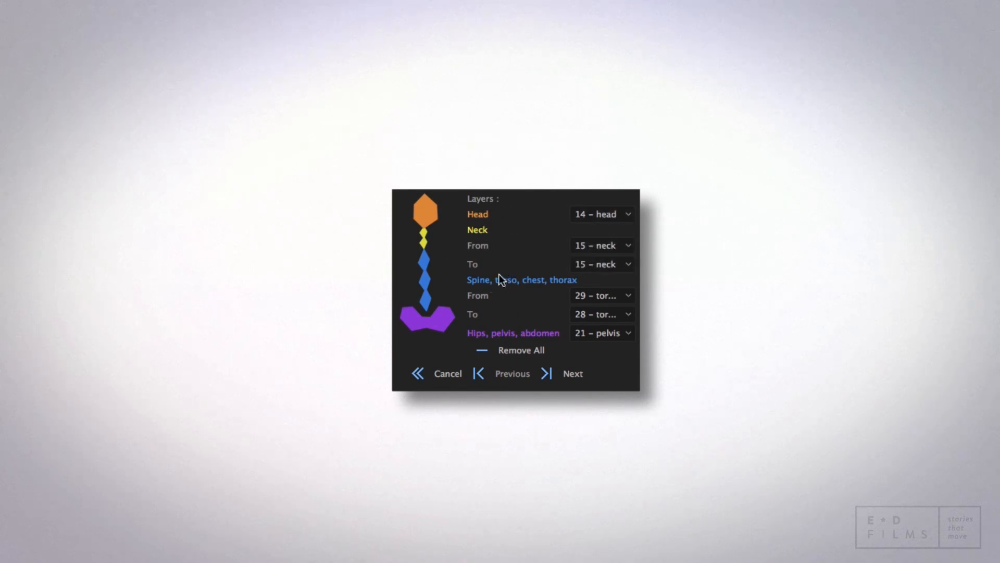
click(602, 294)
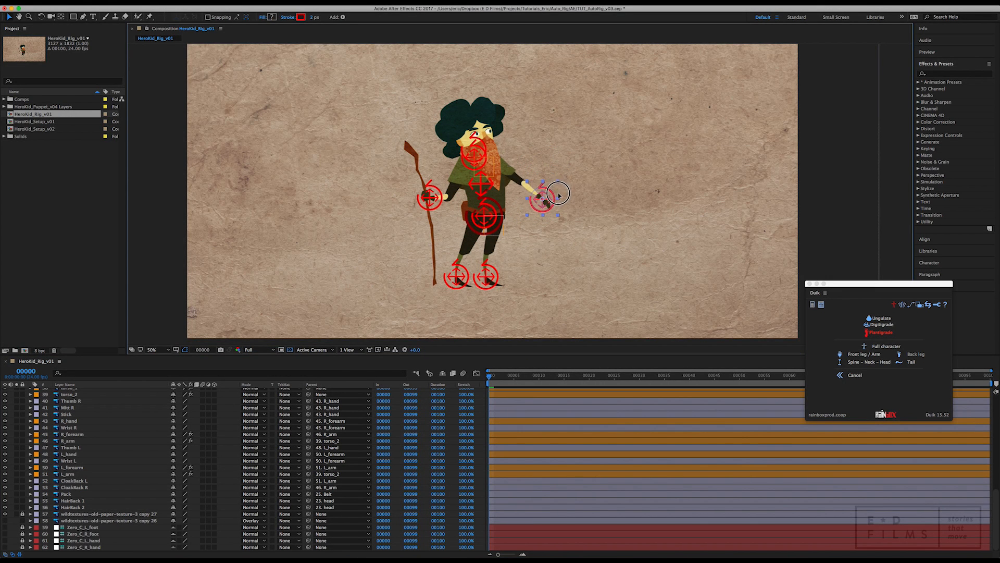
Drag the hand controller, then select the hips, C_pelvis and C_Shoulders controllers.
drag(545, 198, 570, 184)
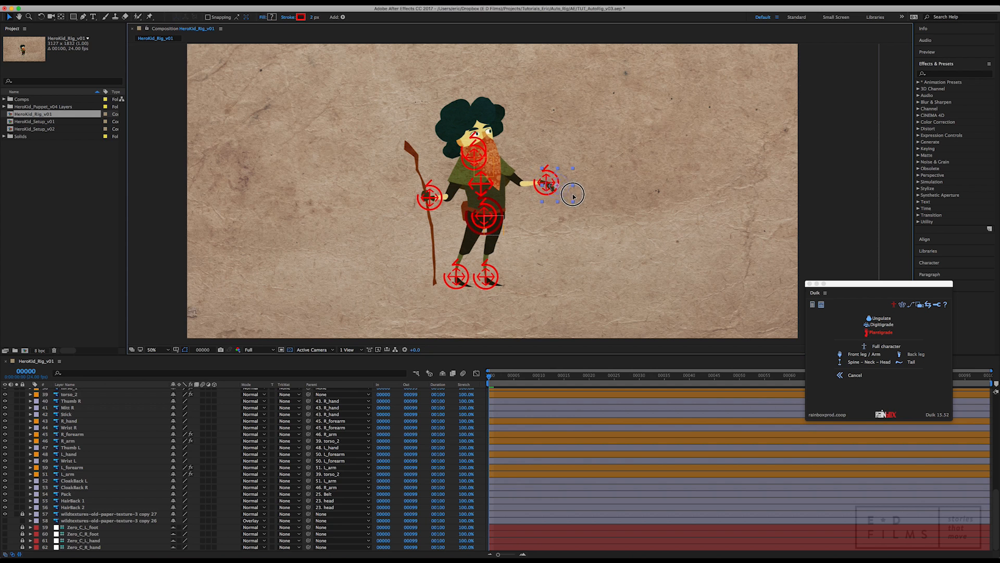
drag(547, 182, 556, 194)
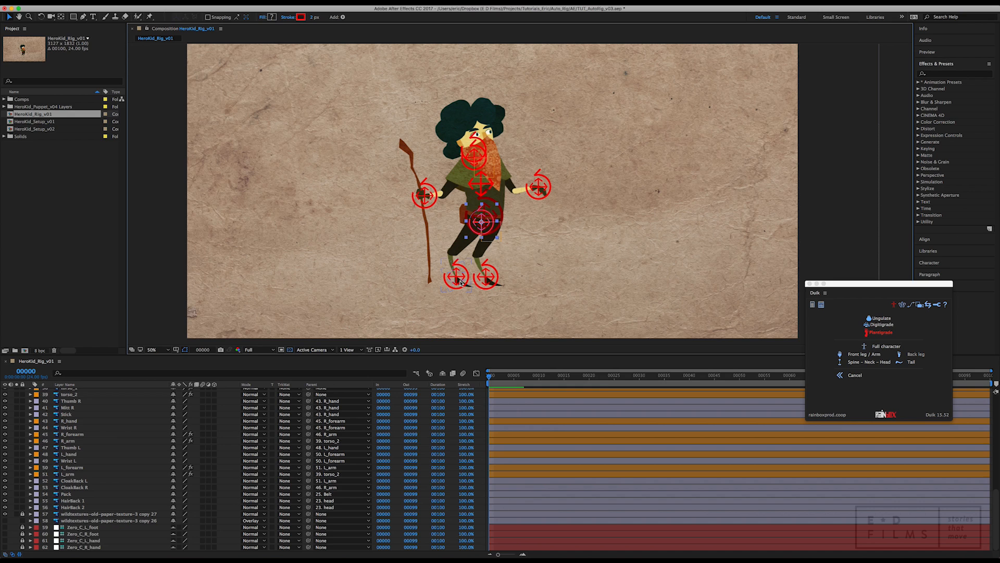
click(457, 275)
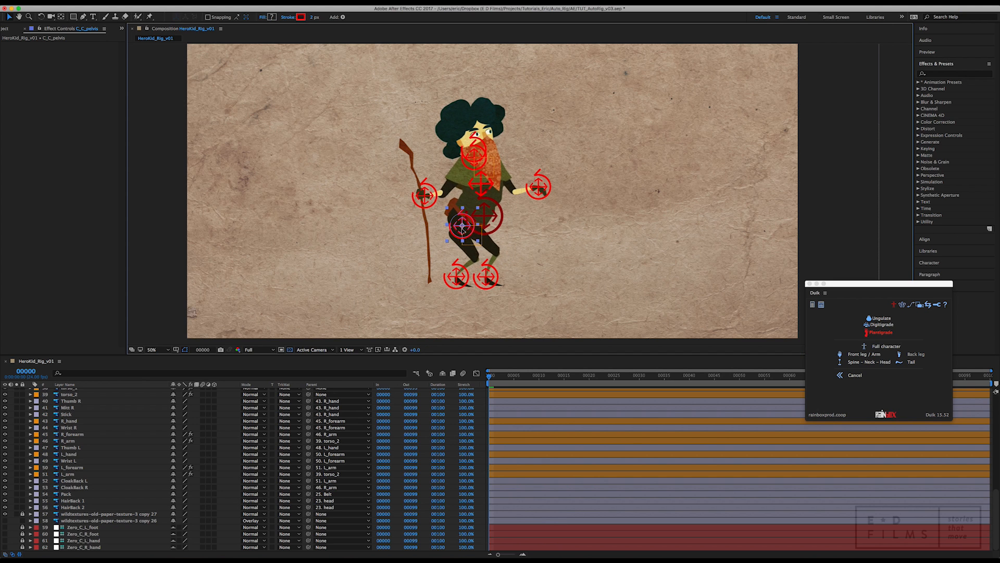
click(464, 187)
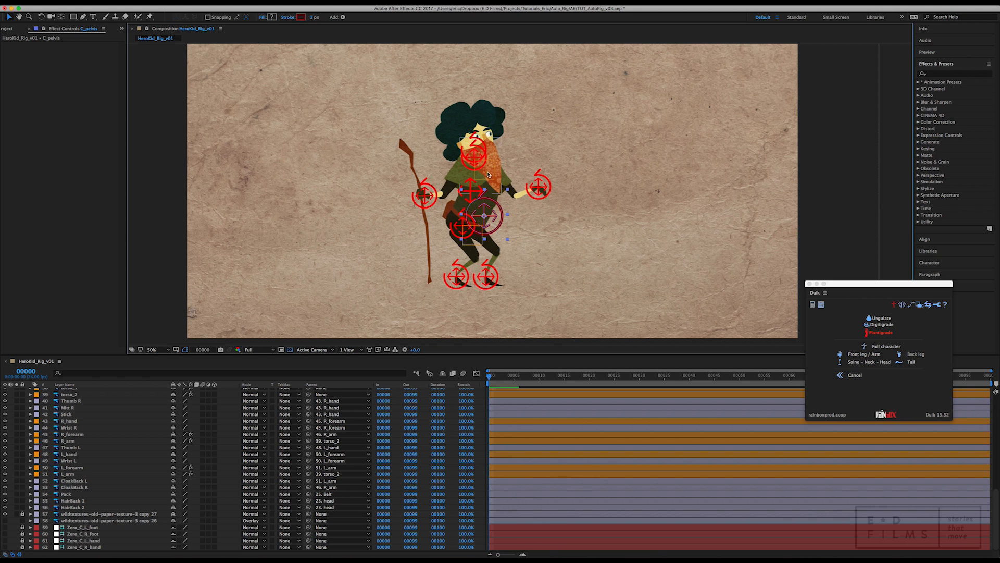
click(485, 156)
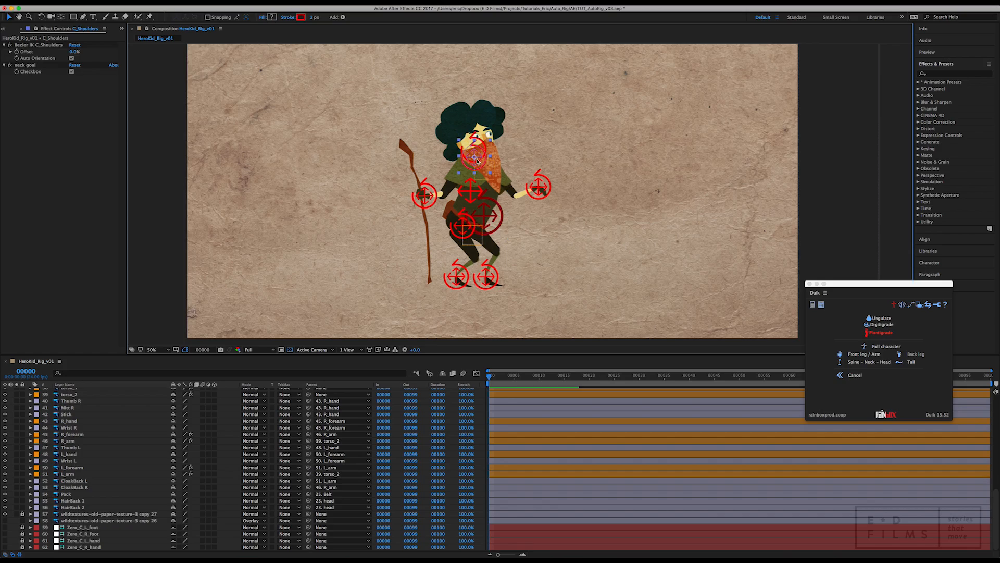